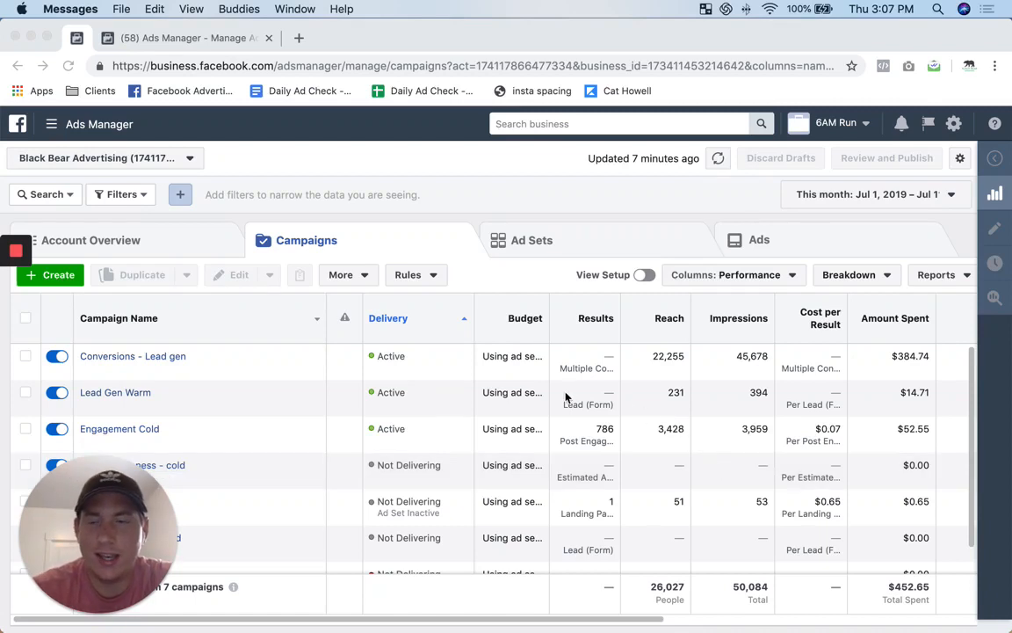
mouse_move(650, 376)
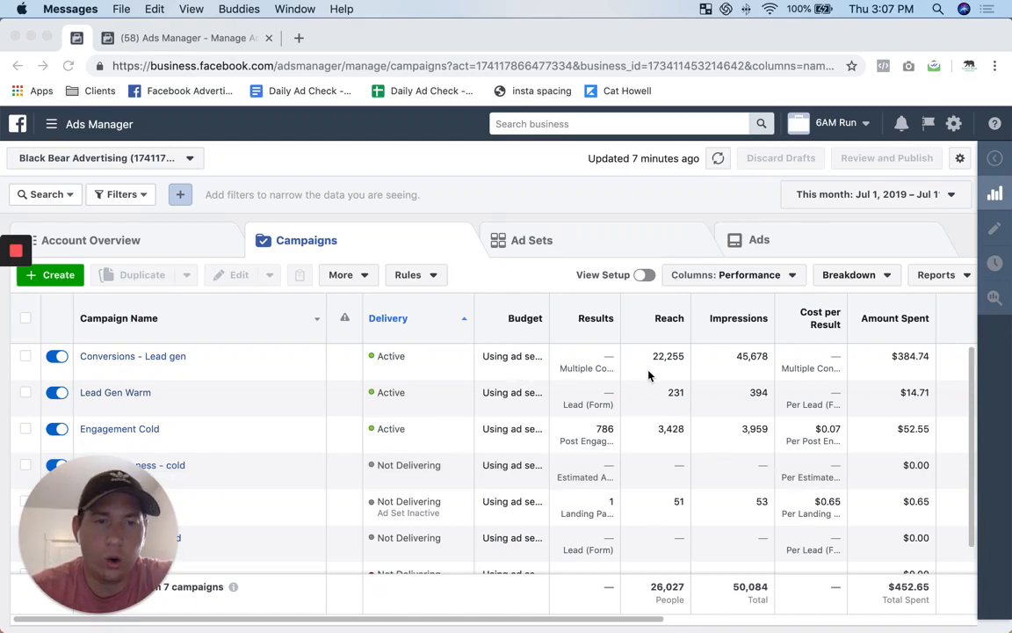
mouse_move(631, 392)
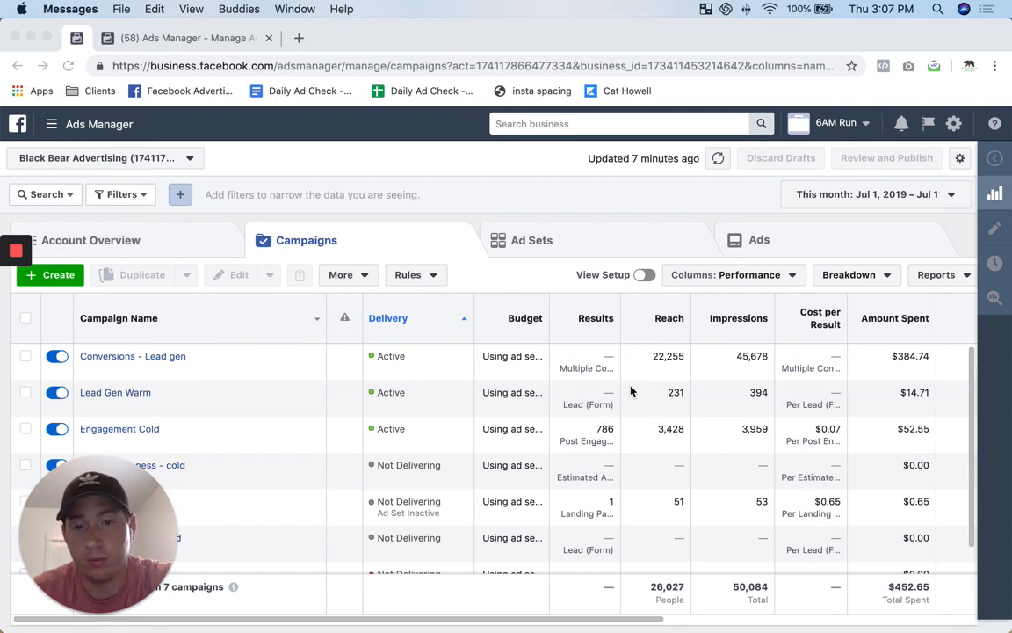
mouse_move(654, 392)
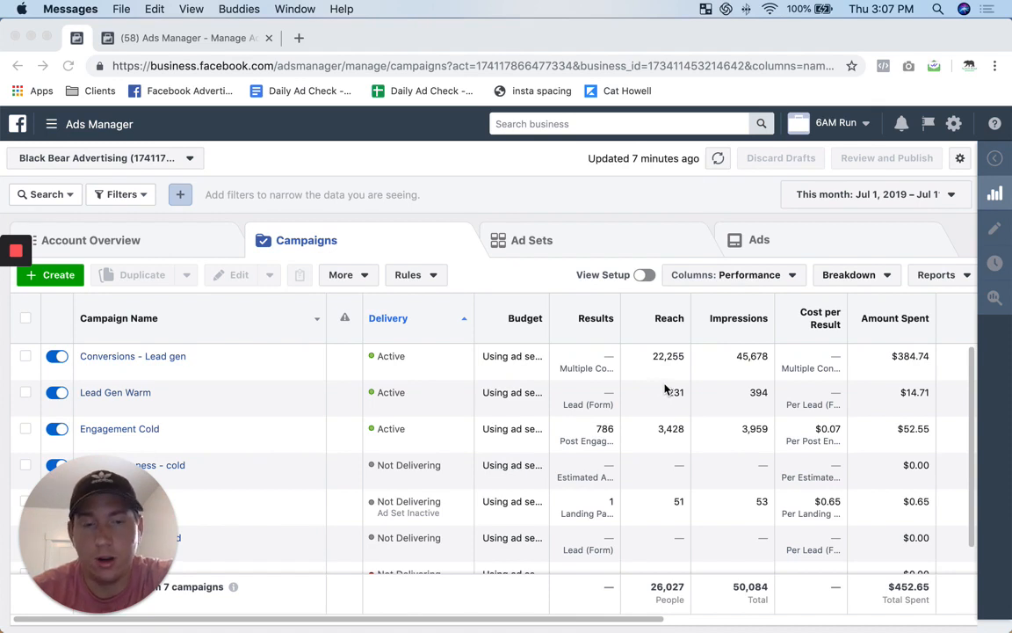
mouse_move(337, 172)
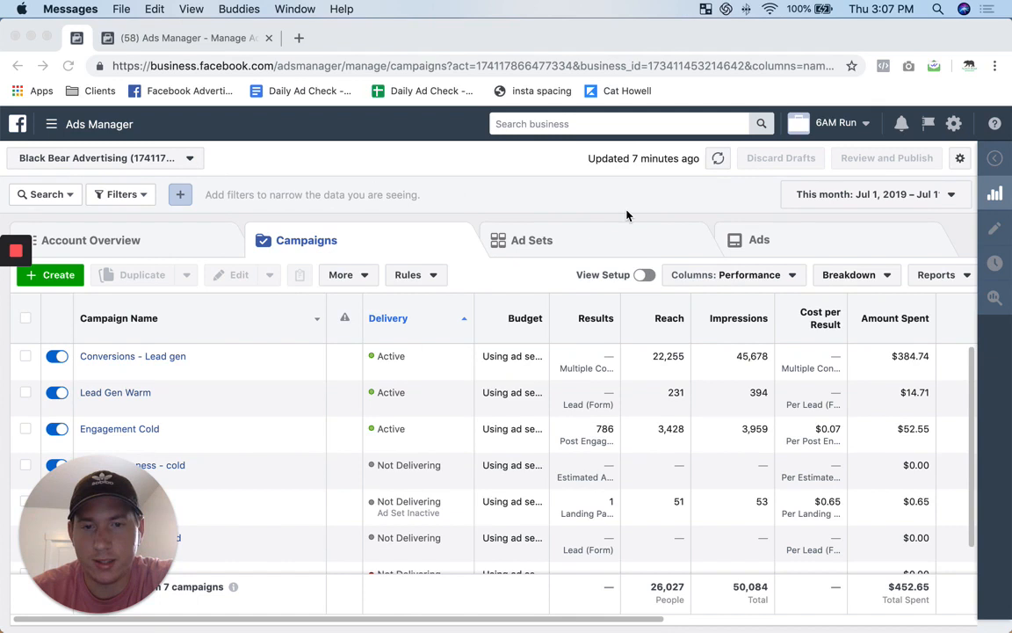
mouse_move(615, 360)
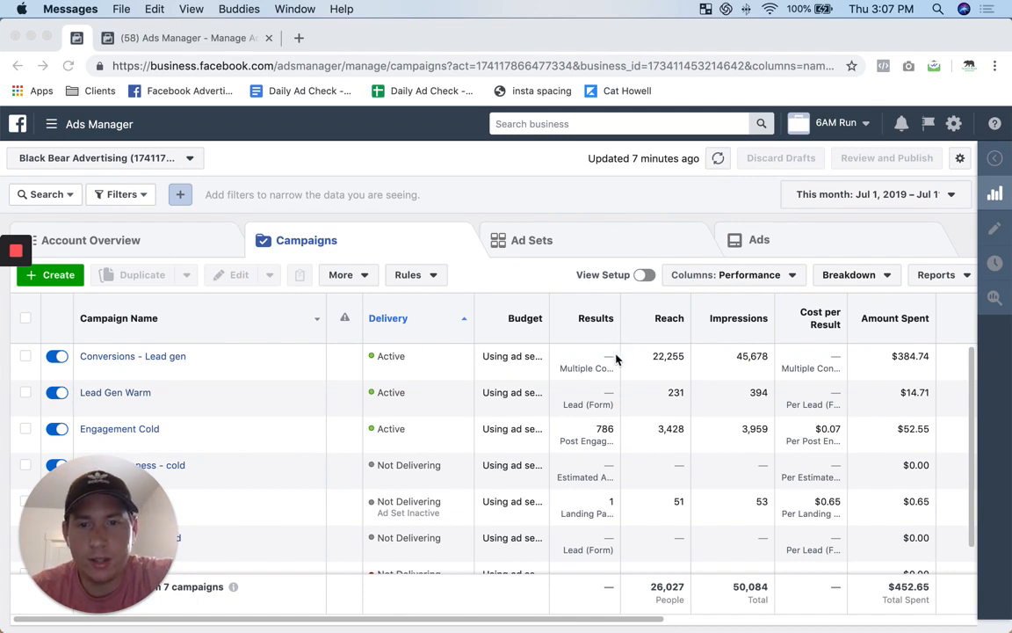
mouse_move(717, 409)
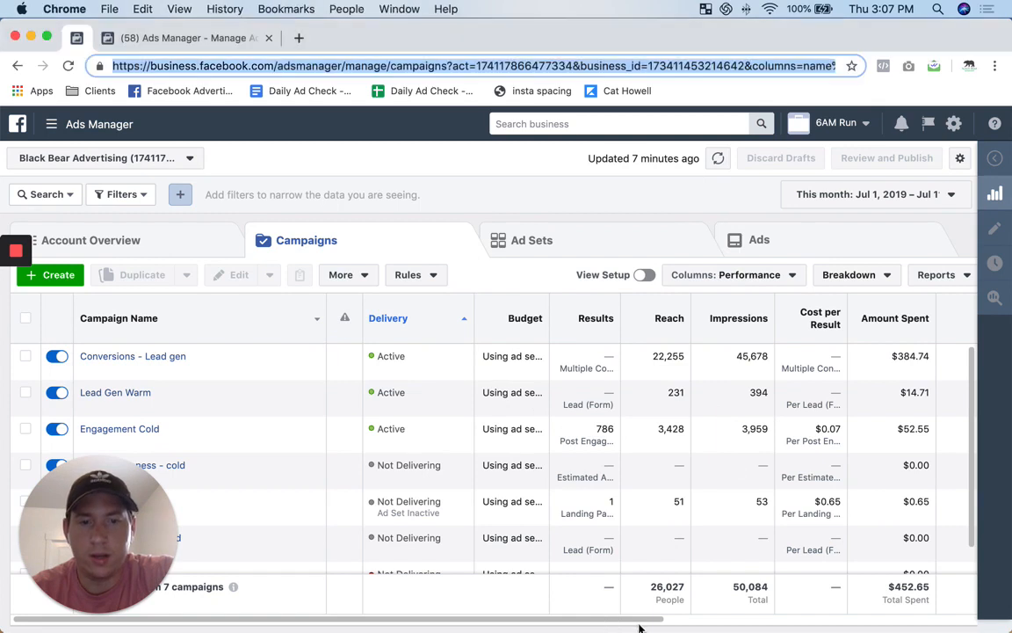
Step: Open the column presets list from the Columns: Performance dropdown
scroll("right", 3)
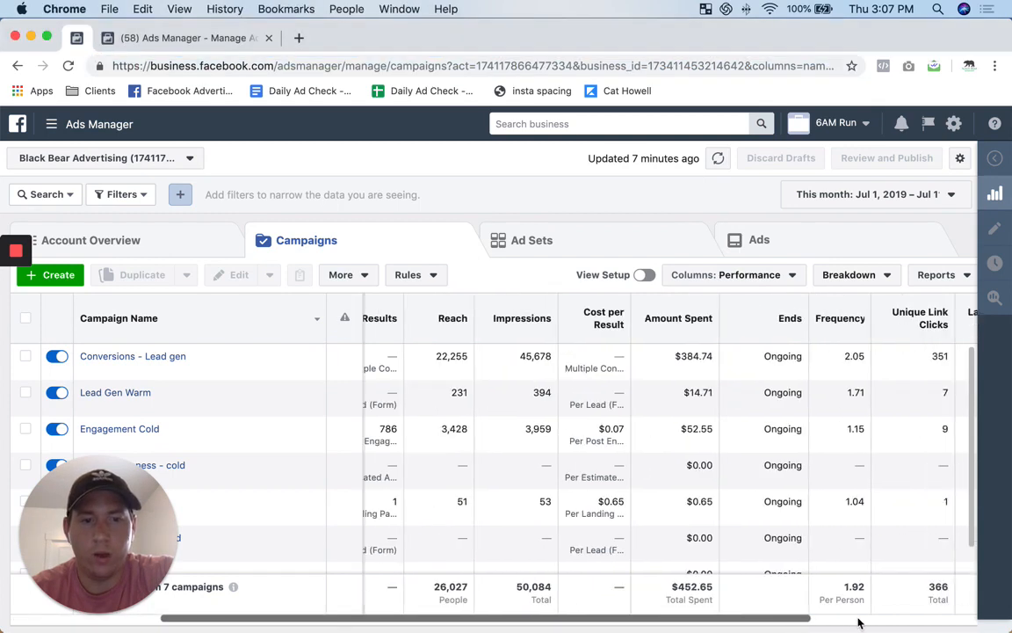
scroll("right", 3)
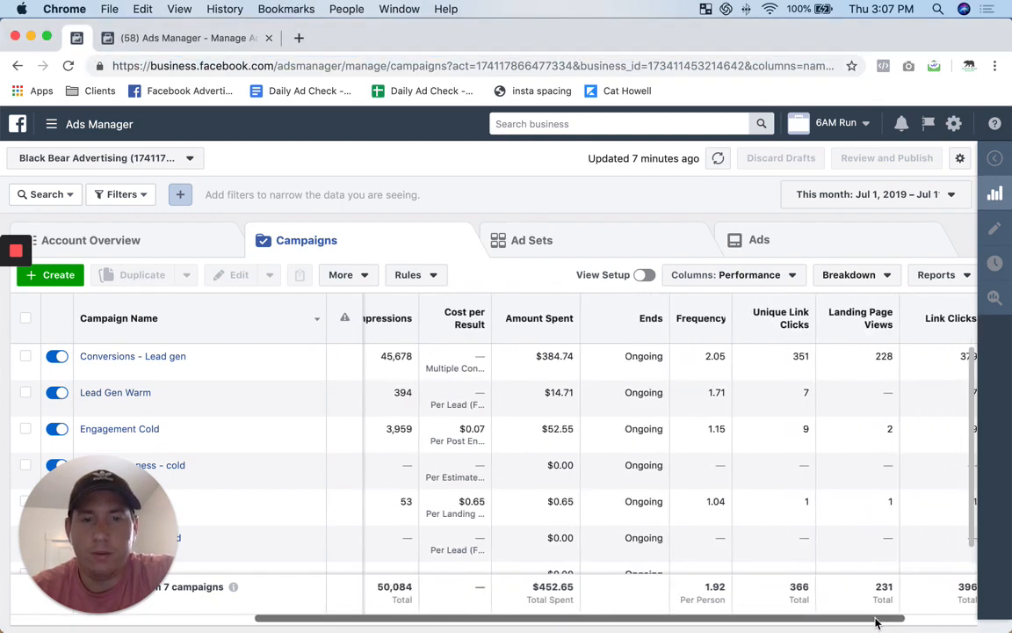
scroll("left", 3)
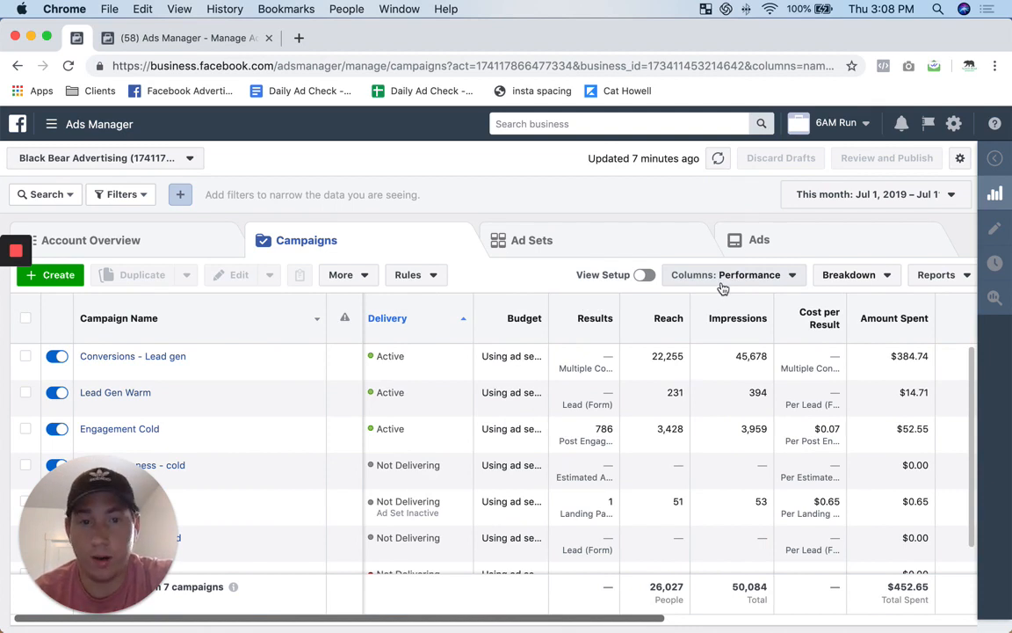
mouse_move(739, 281)
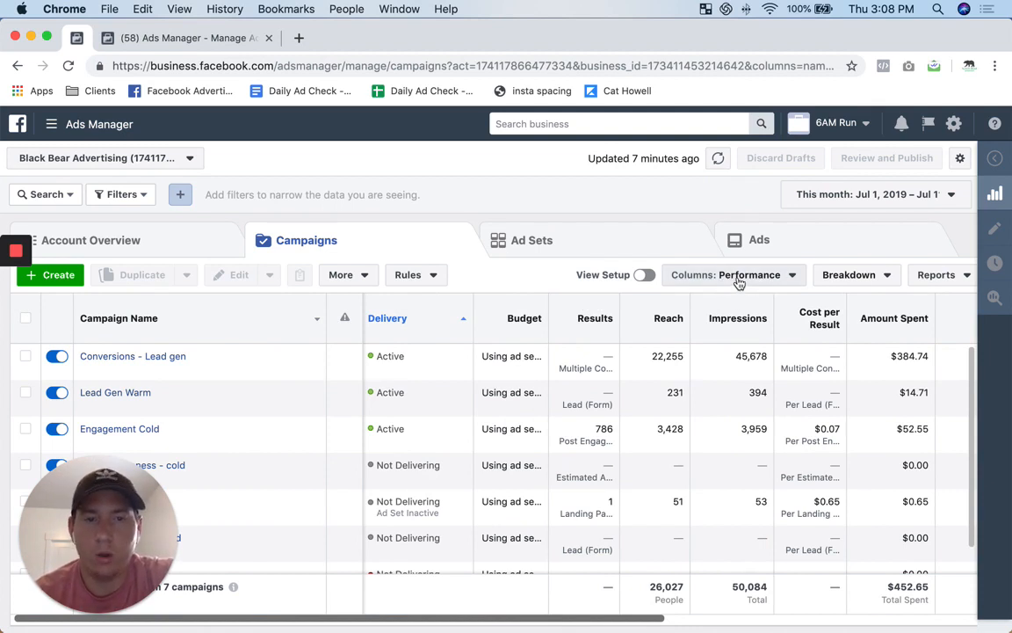
left_click(735, 274)
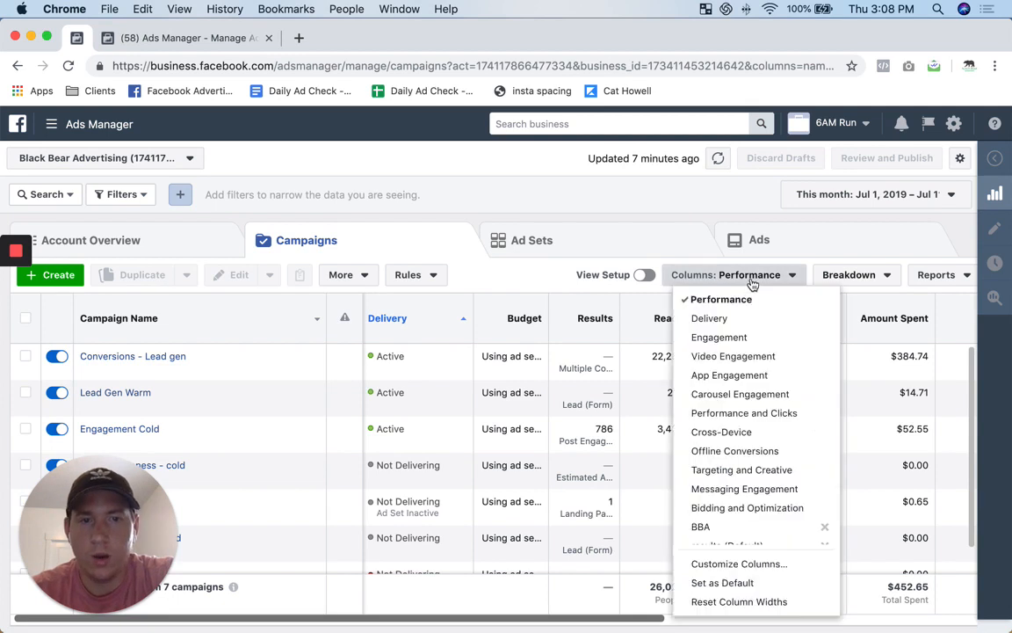
mouse_move(710, 318)
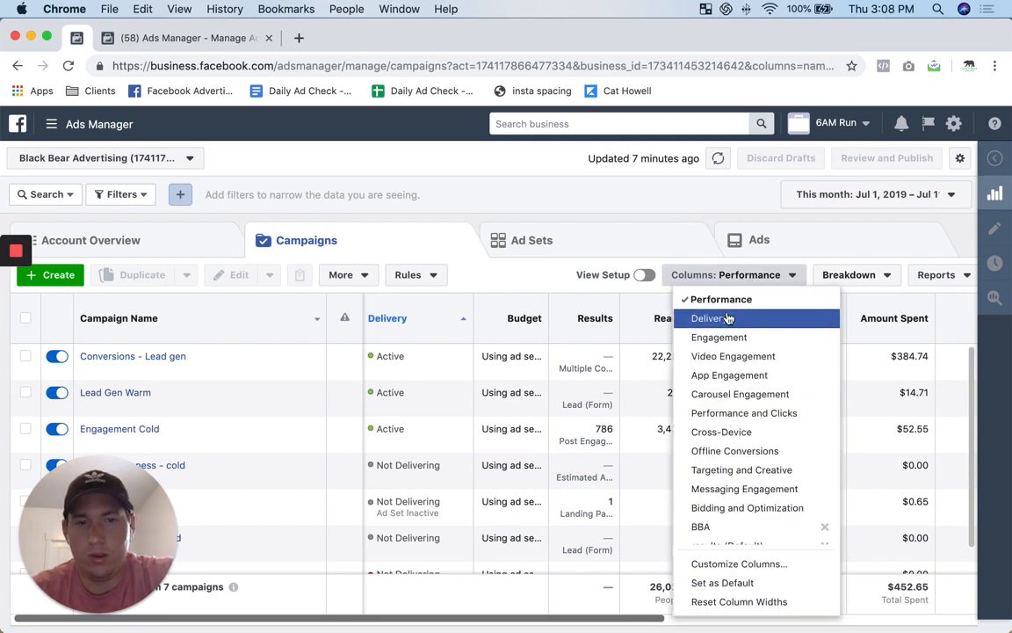
mouse_move(718, 338)
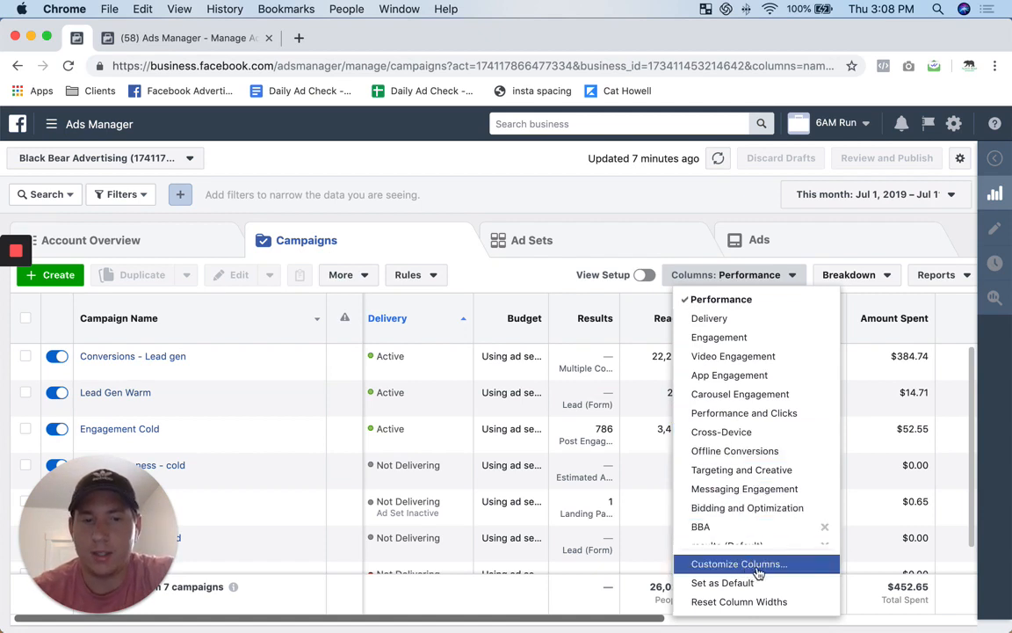
mouse_move(703, 221)
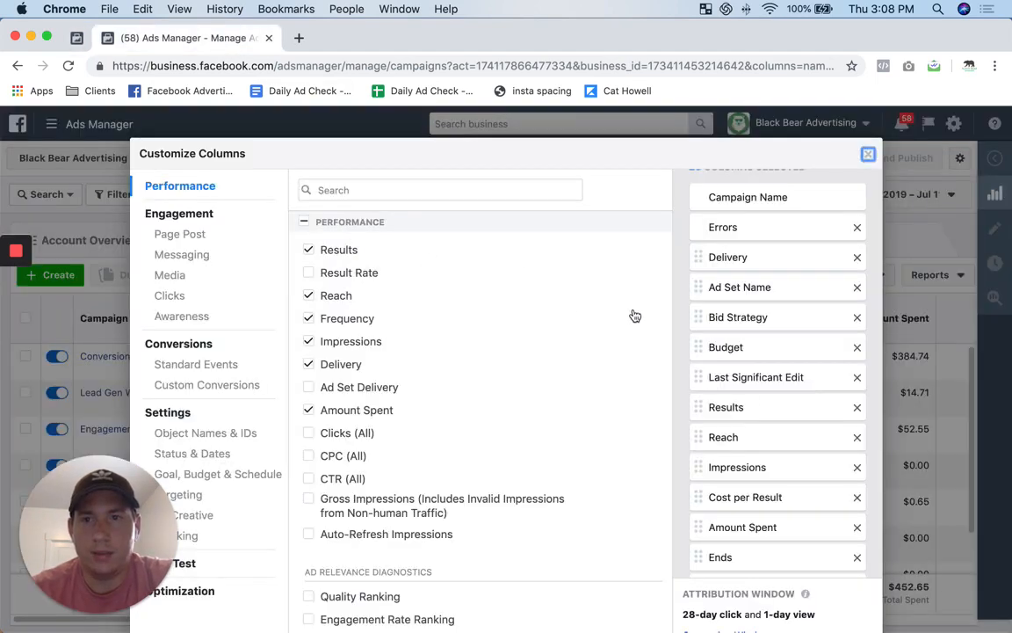
mouse_move(514, 386)
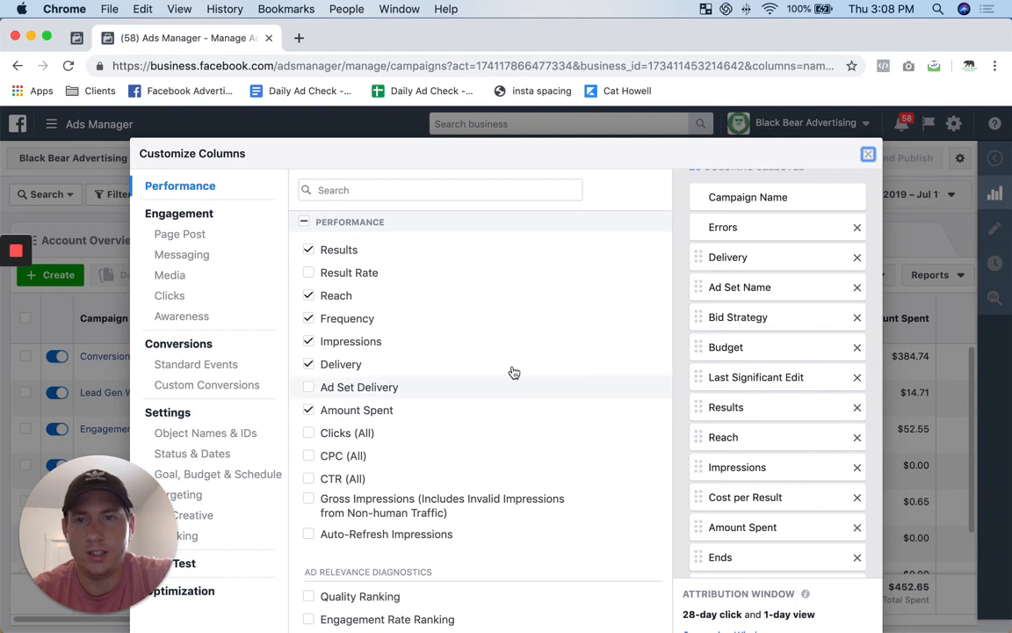
mouse_move(652, 415)
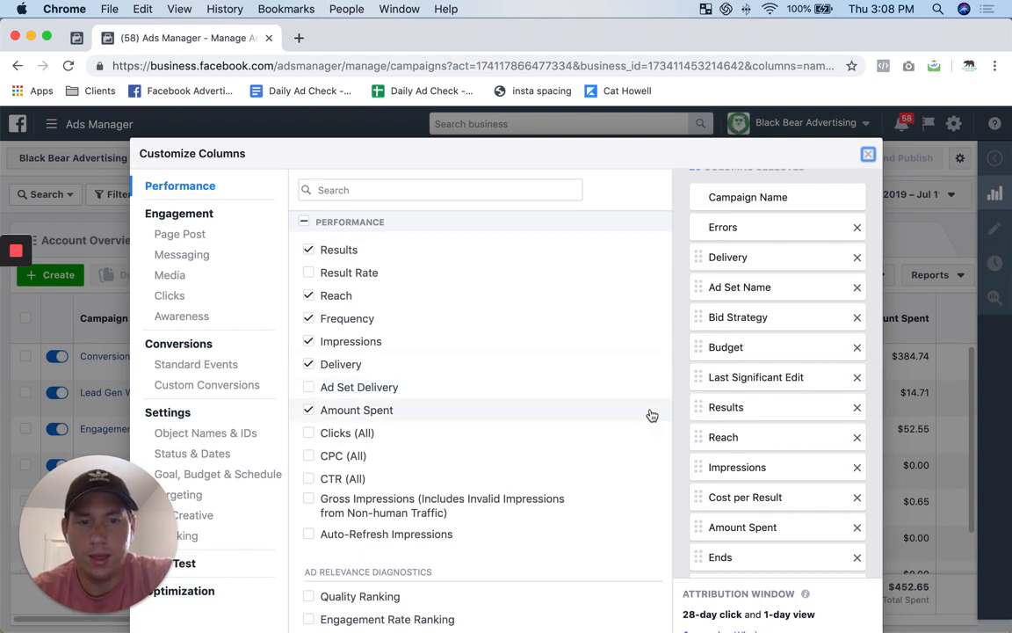
scroll("up", 3)
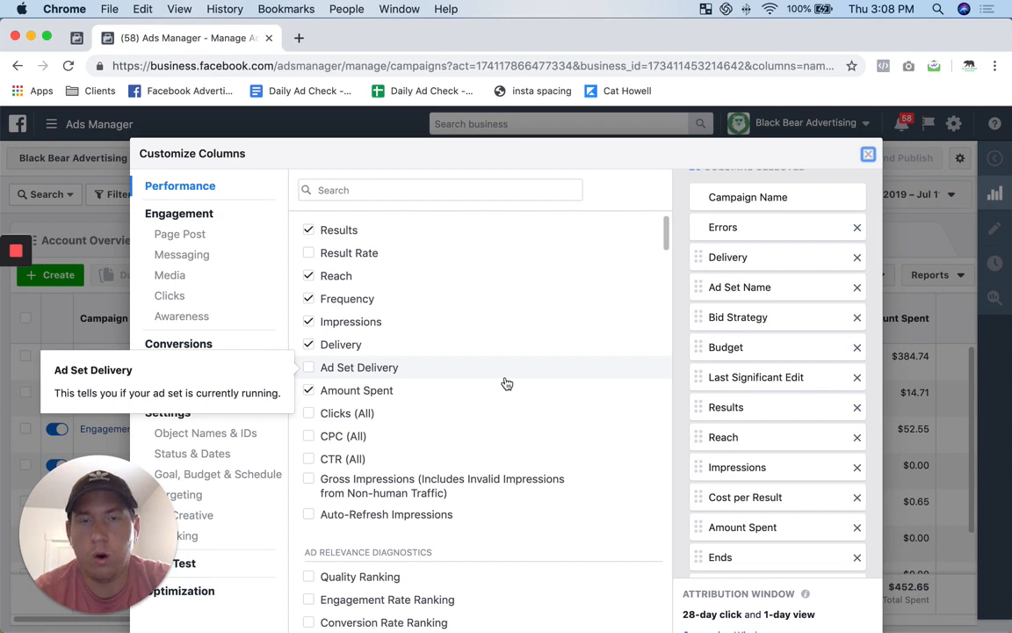
mouse_move(518, 380)
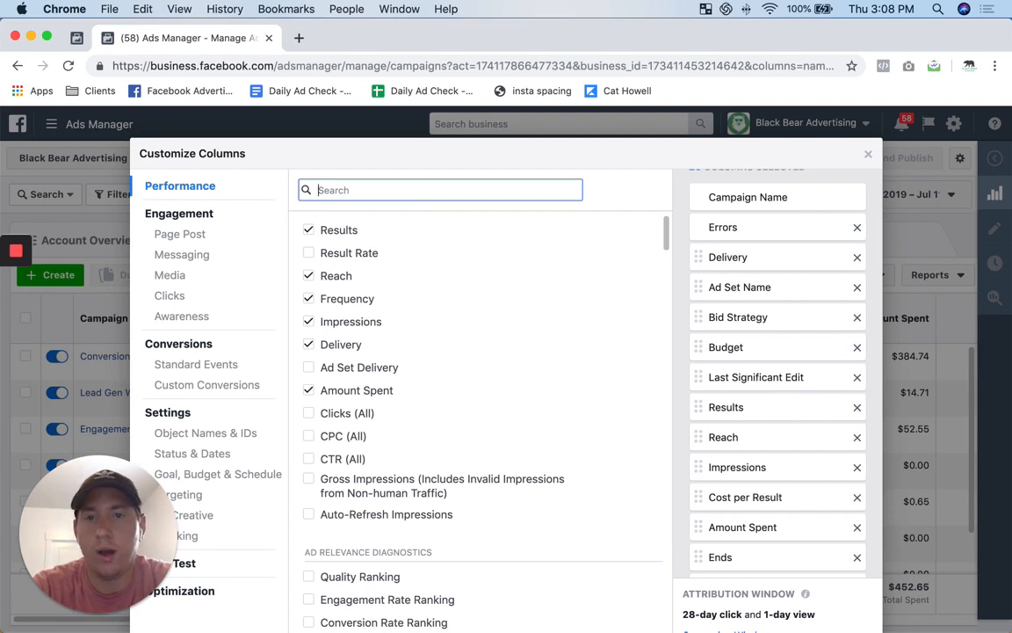
Step: Search 'roas' and include the Total metric for Purchase ROAS (Return on Ad Spend)
type("roas")
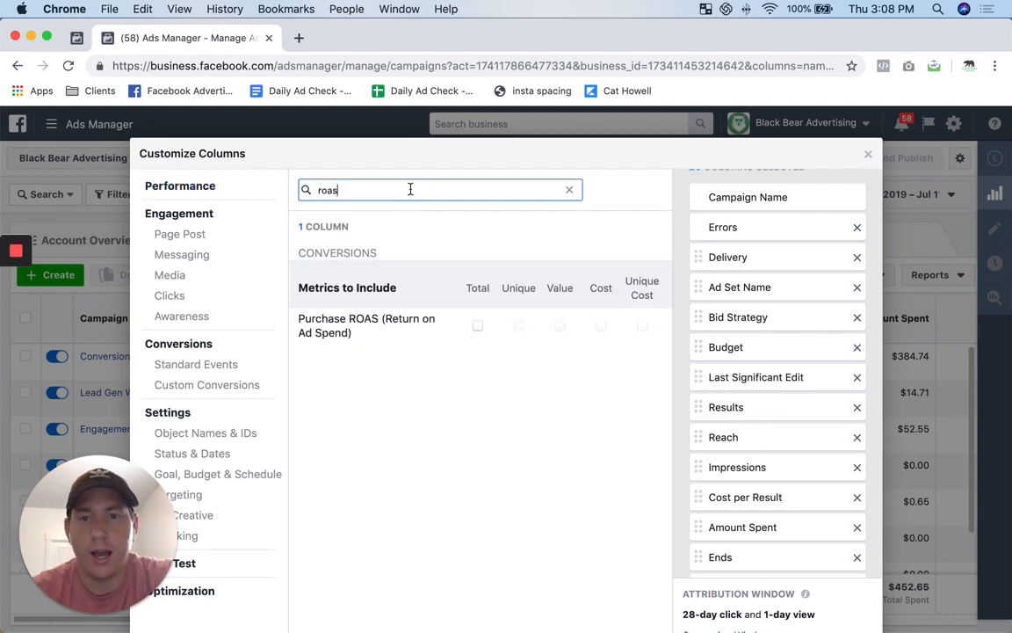
mouse_move(481, 330)
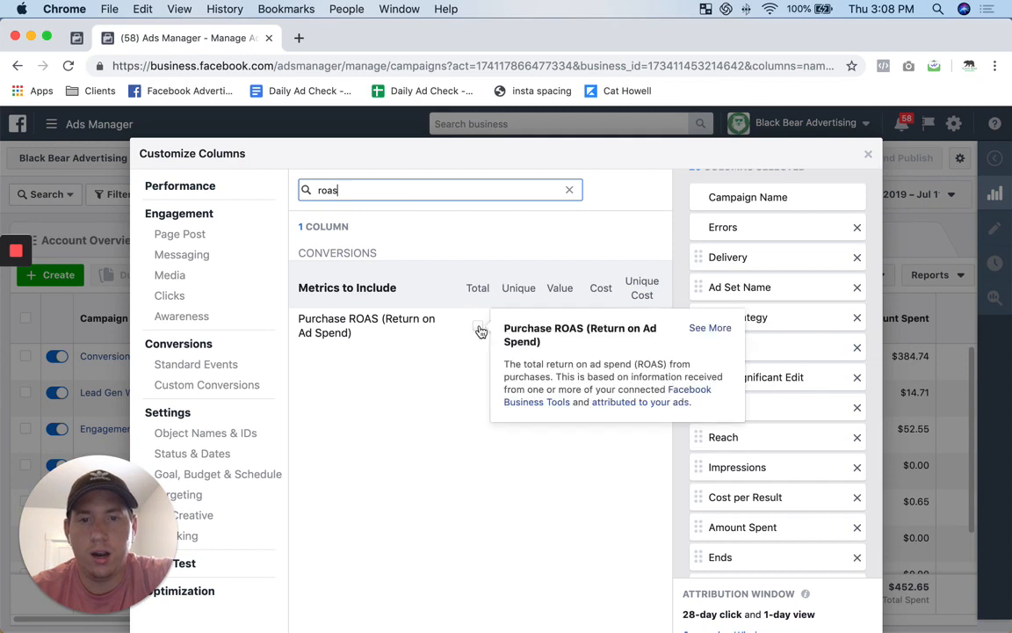
left_click(478, 325)
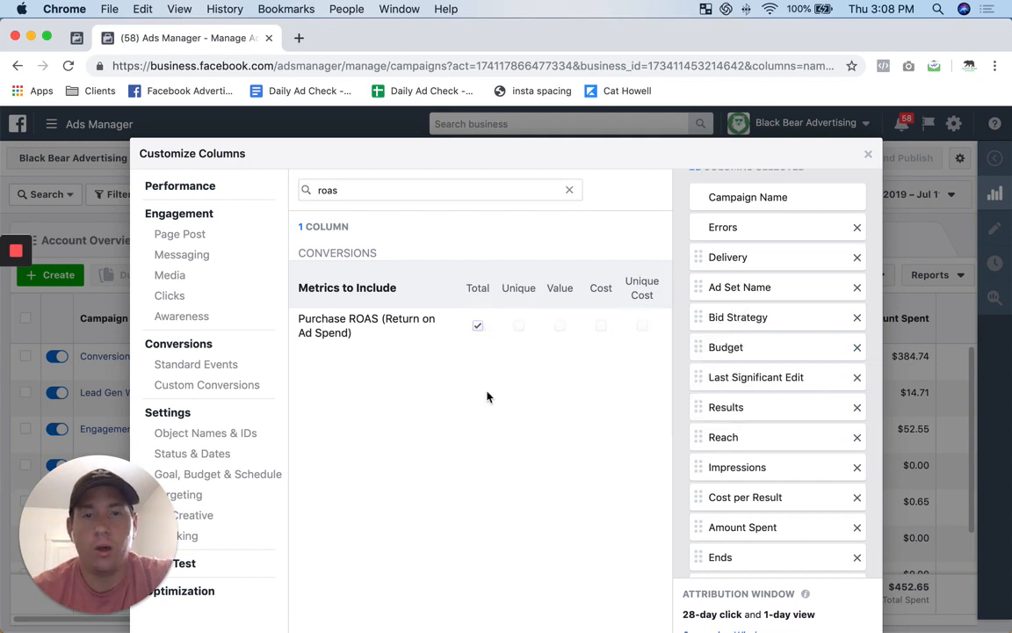
scroll("down", 3)
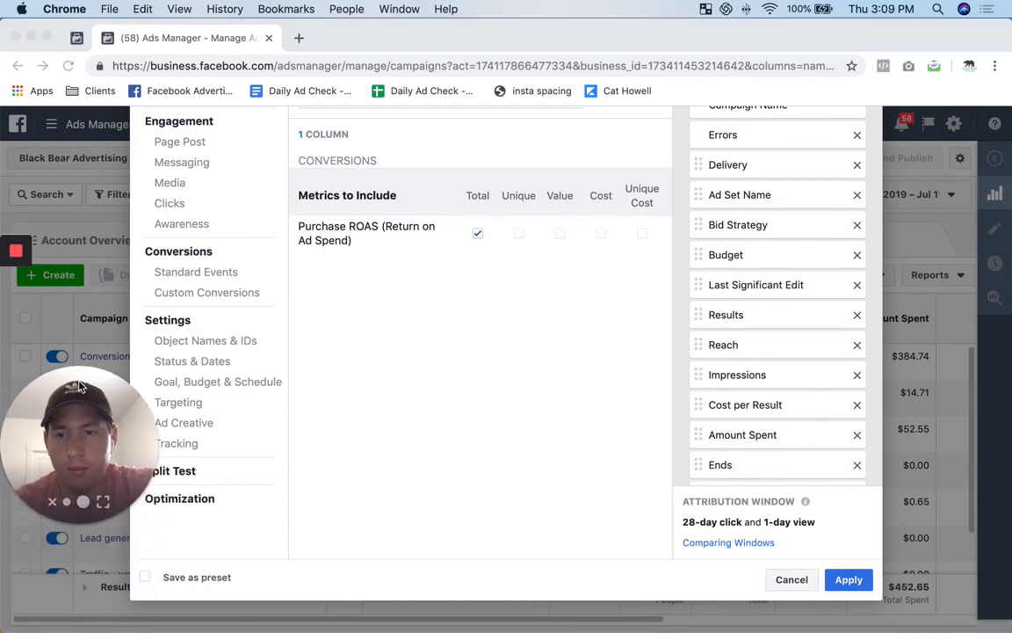
mouse_move(271, 454)
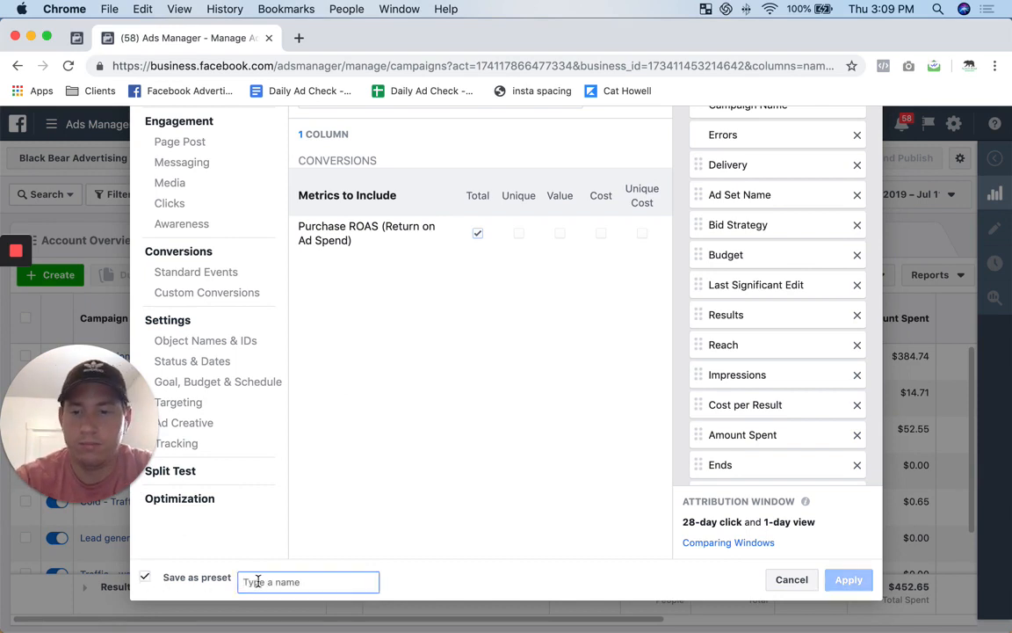
Step: Enter the preset name beginning with 'B' for saving the columns as BBA
type("BBA")
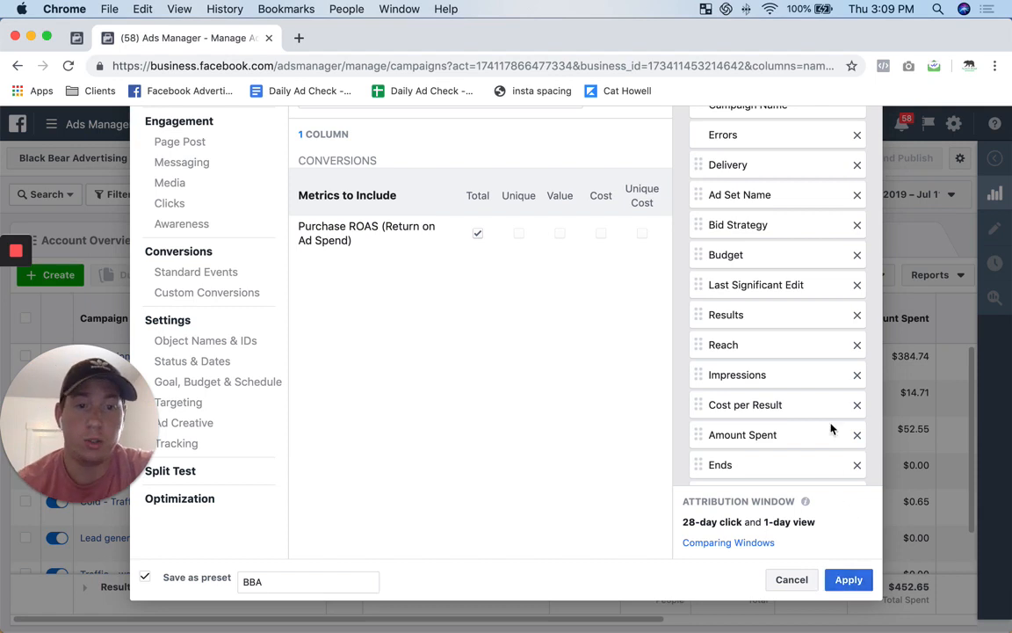
Step: Scroll the selected columns list toward Bid Strategy and Ad Set Name
scroll("up", 3)
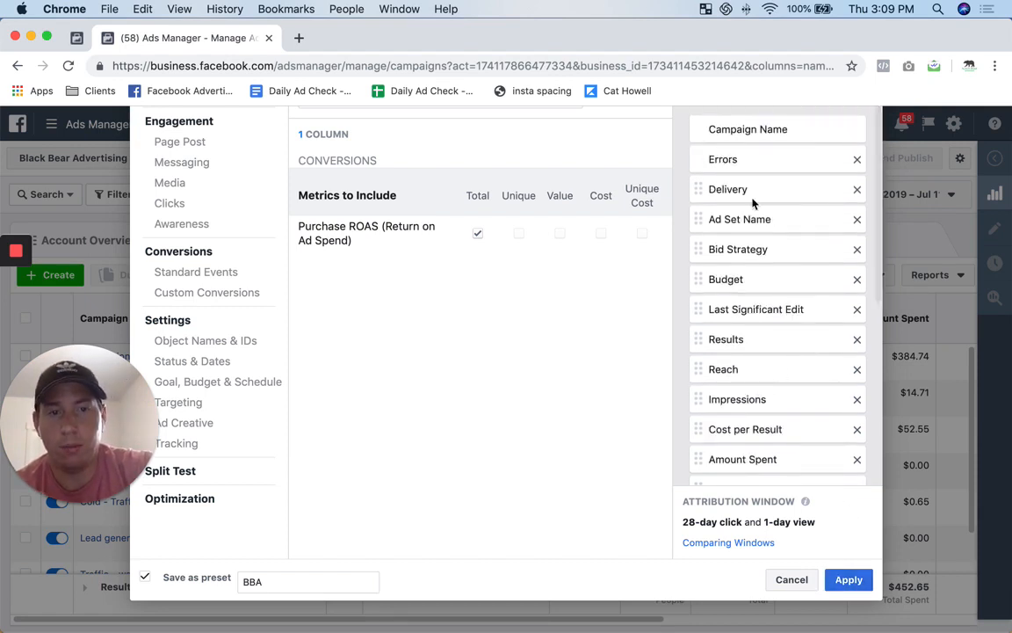
mouse_move(766, 181)
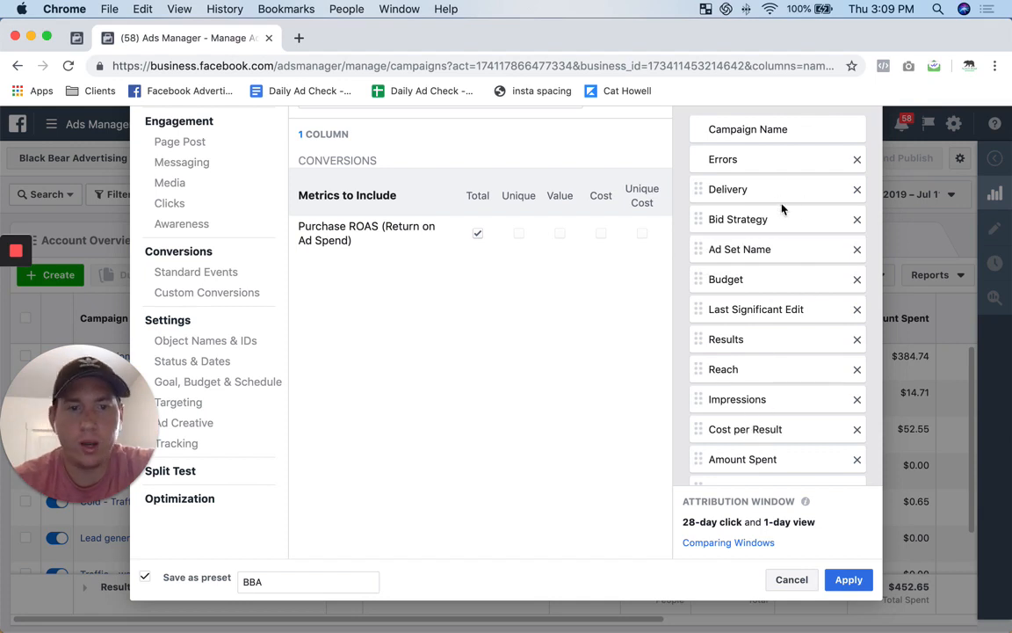
mouse_move(770, 420)
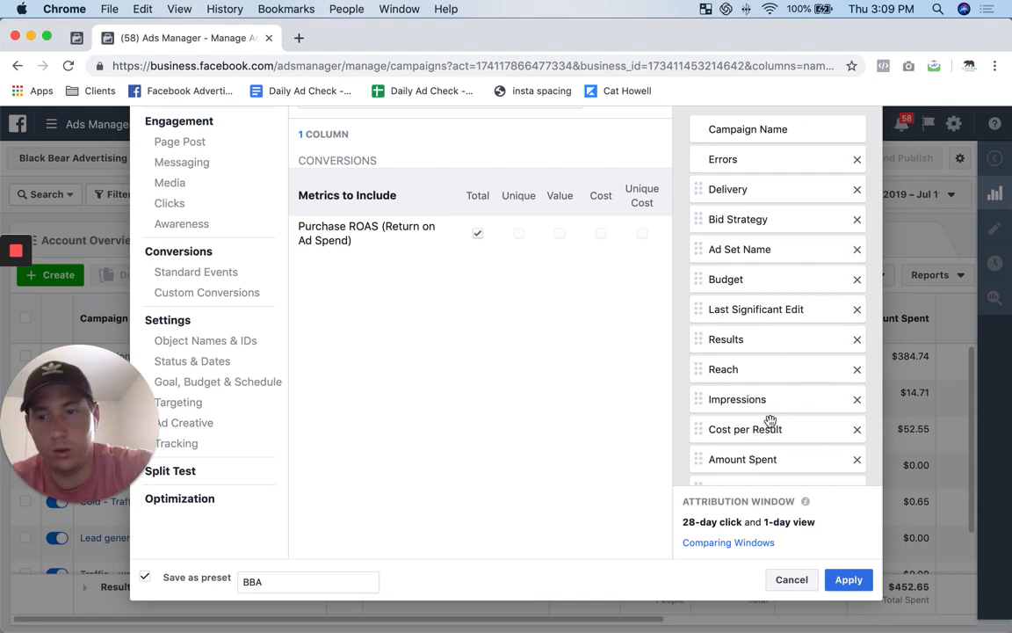
mouse_move(826, 553)
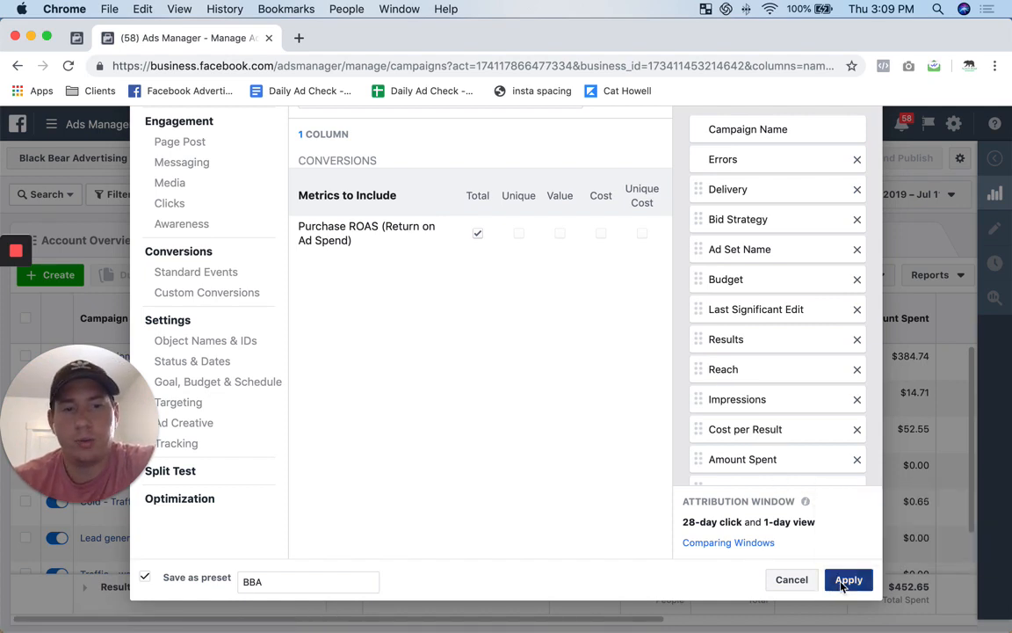
Step: Apply the columns and replace the existing BBA preset, returning to the Campaigns table
left_click(847, 579)
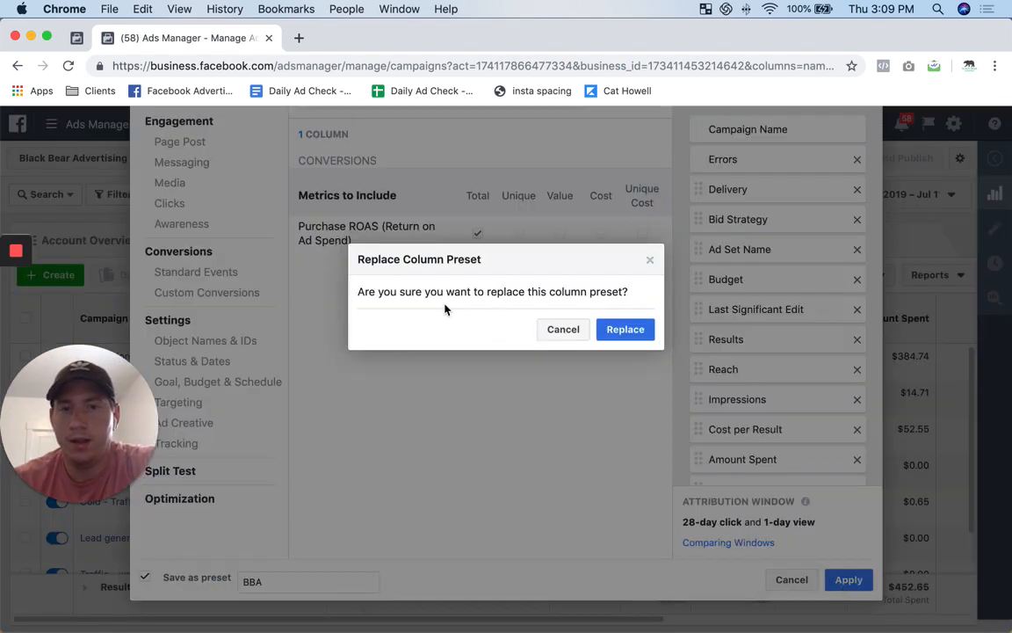
mouse_move(626, 329)
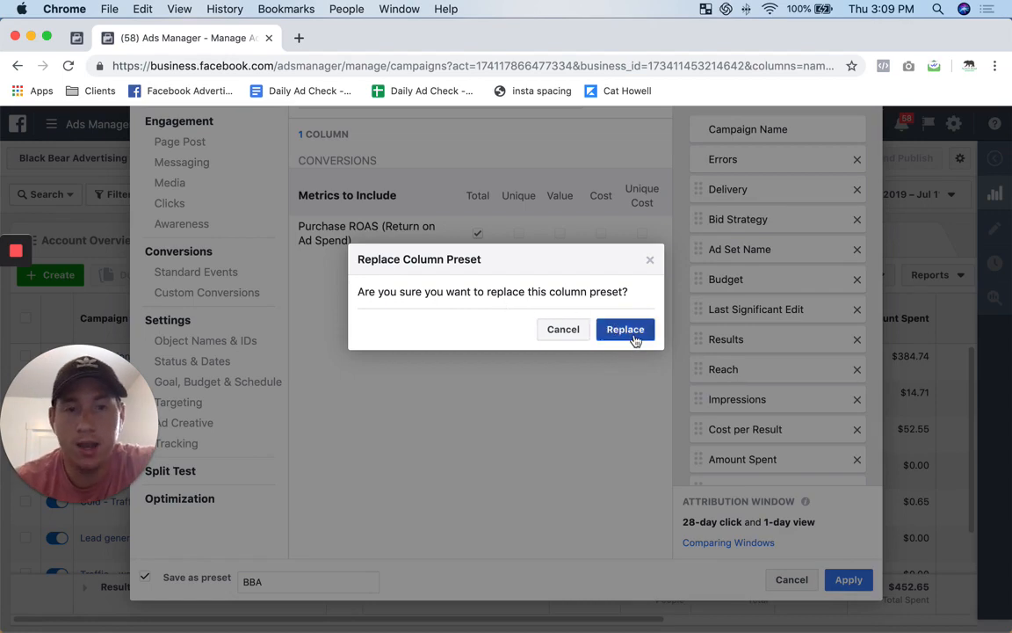
left_click(626, 329)
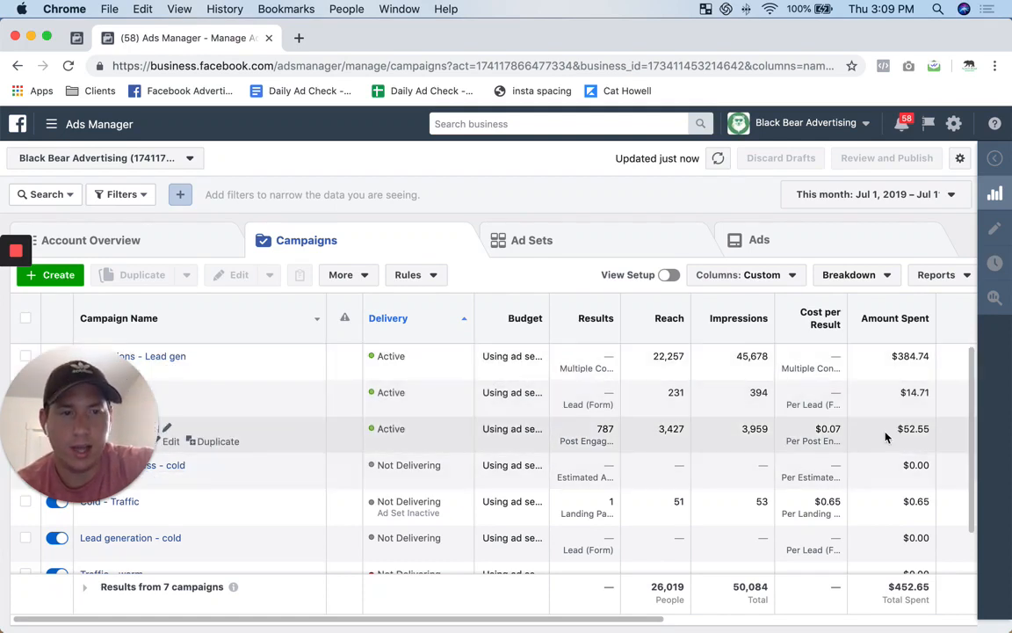
mouse_move(629, 274)
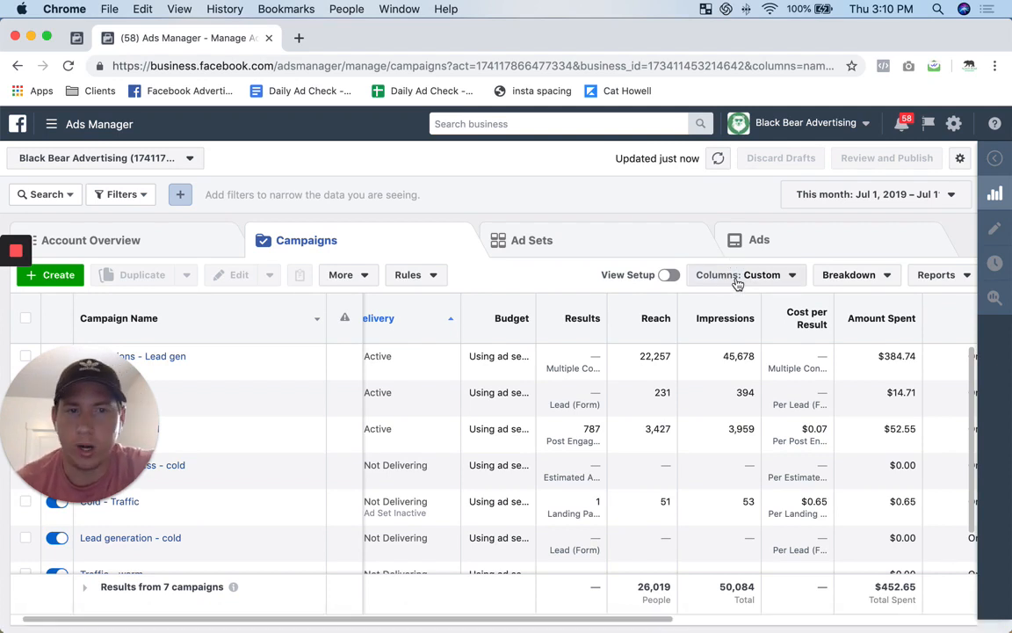
mouse_move(924, 232)
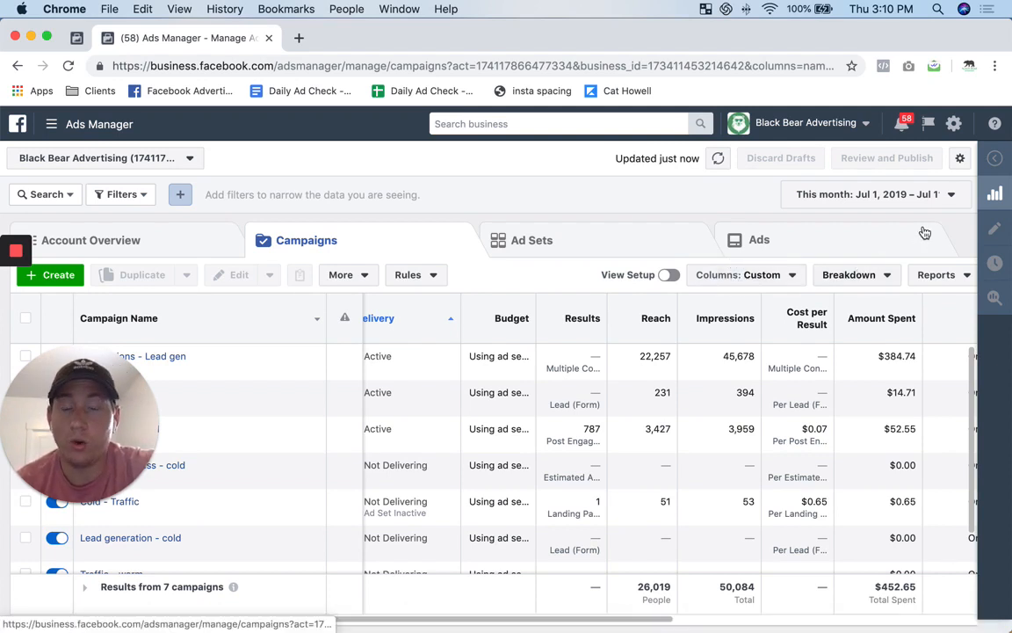
Step: Apply the saved BBA preset to the Campaigns table via the Columns: Custom dropdown
left_click(960, 158)
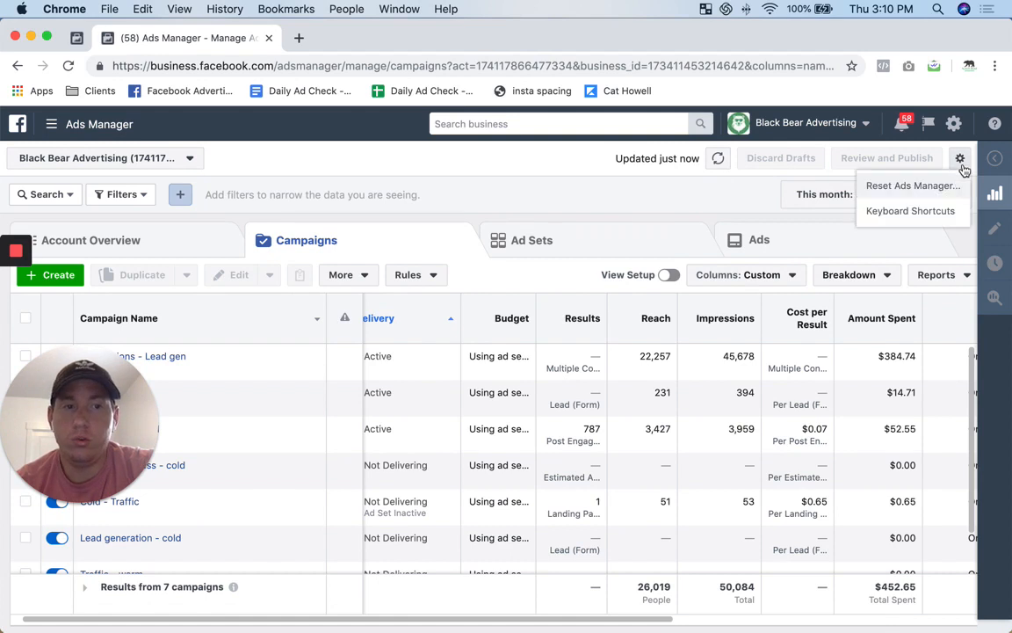
mouse_move(942, 192)
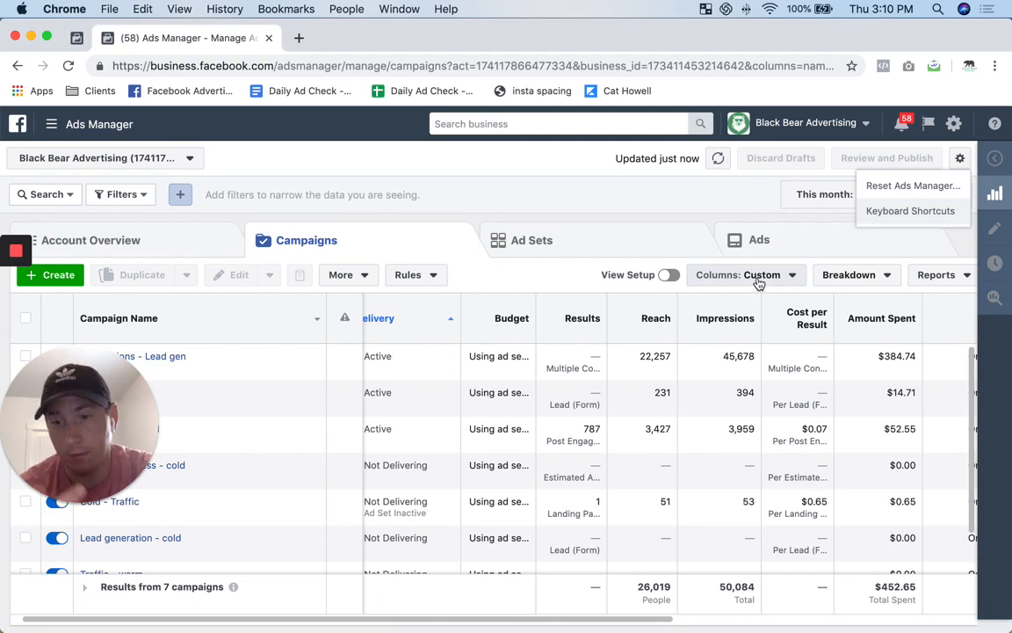
mouse_move(734, 288)
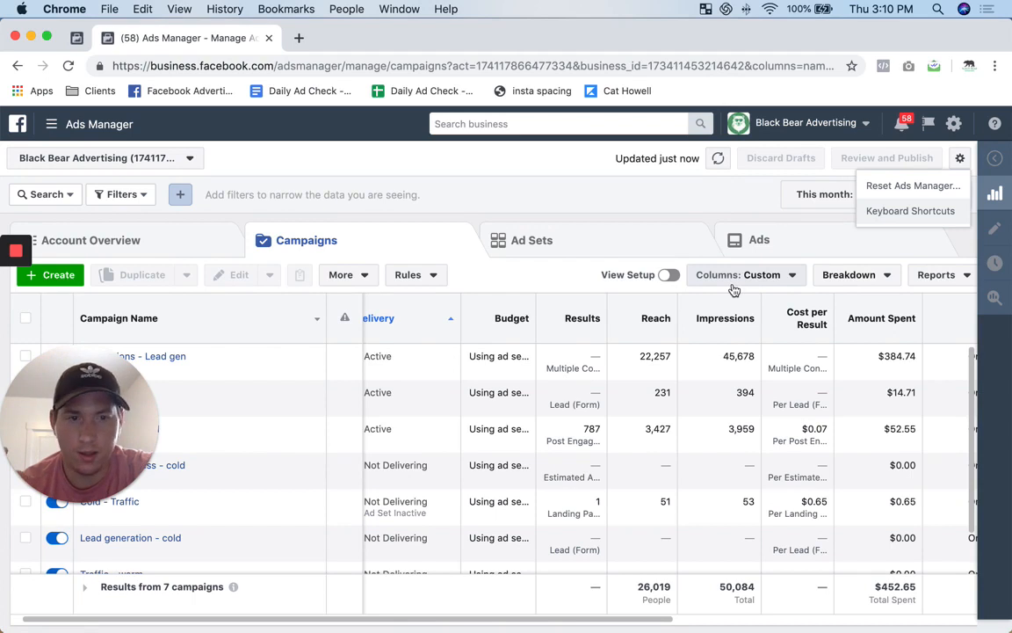
mouse_move(757, 286)
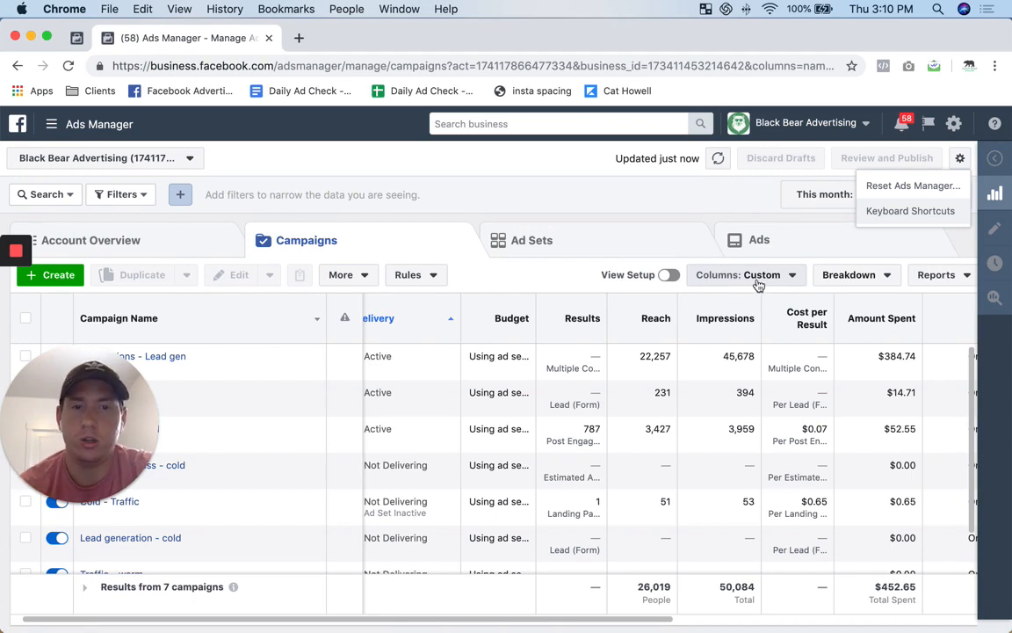
left_click(745, 274)
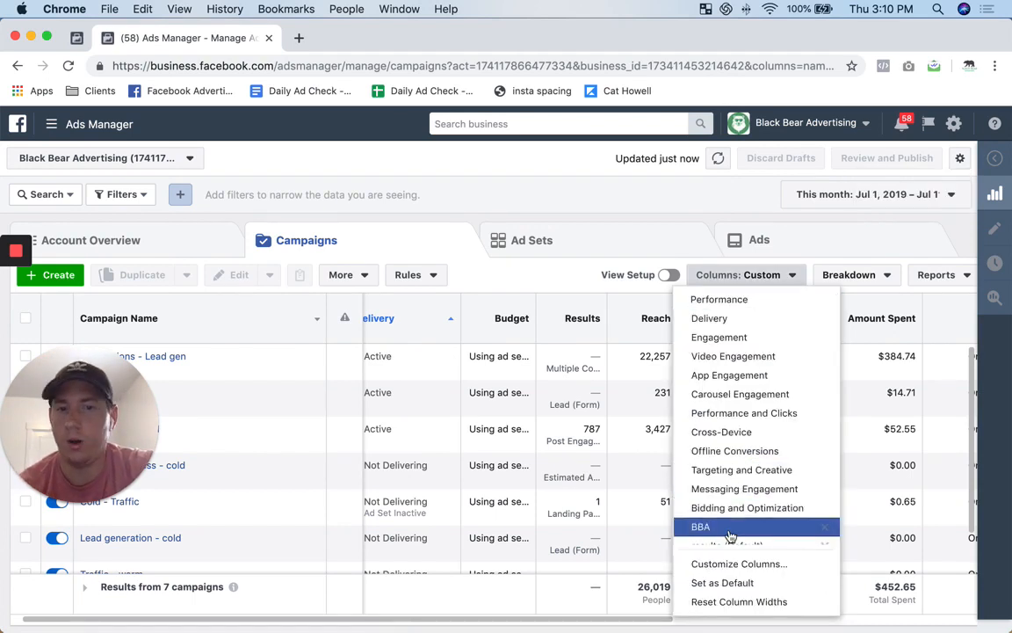
left_click(700, 527)
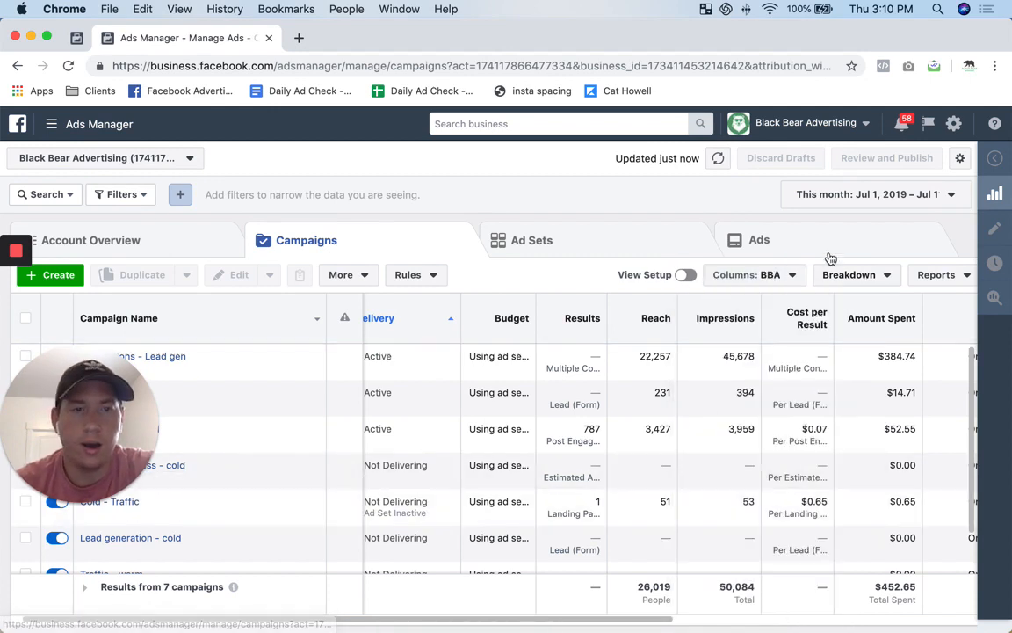